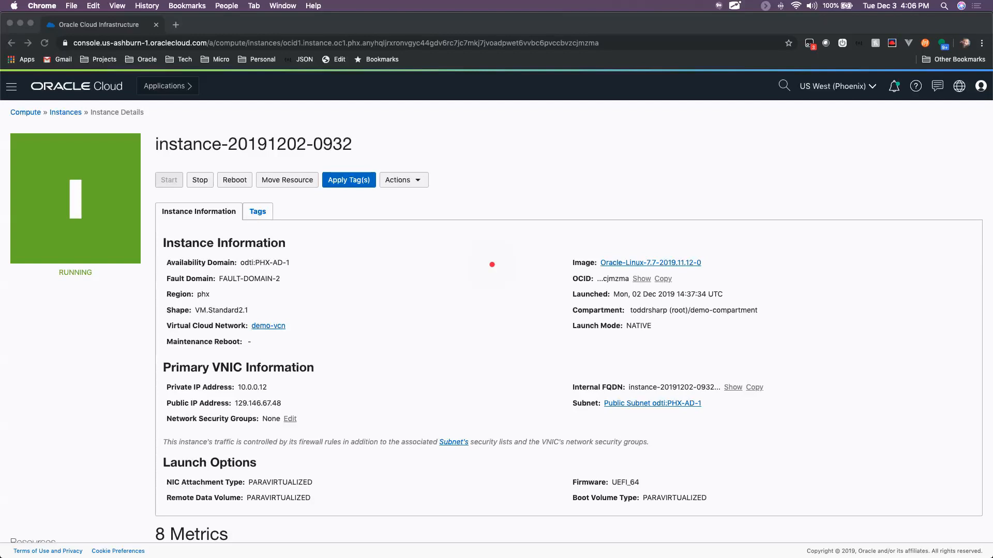
mouse_move(675, 193)
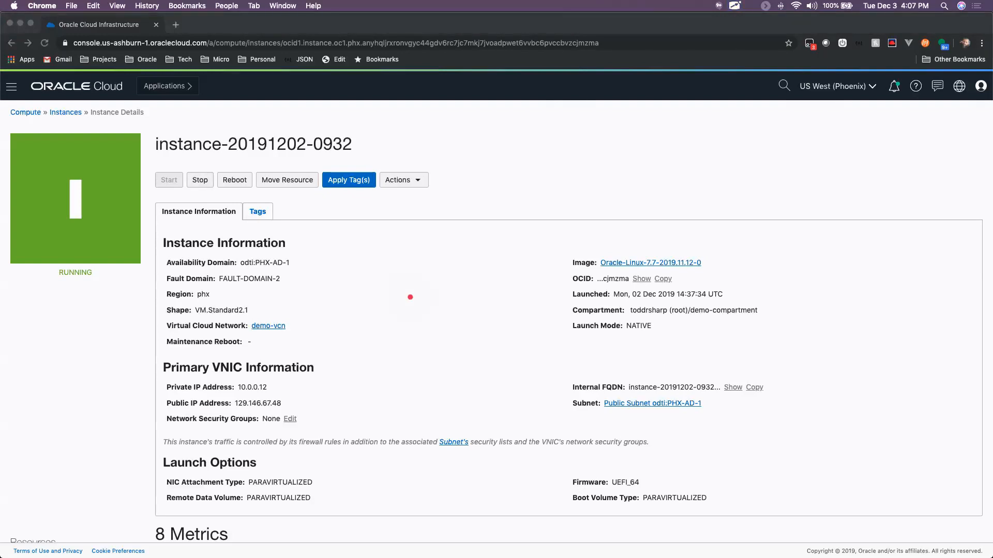
key(cmd+tab)
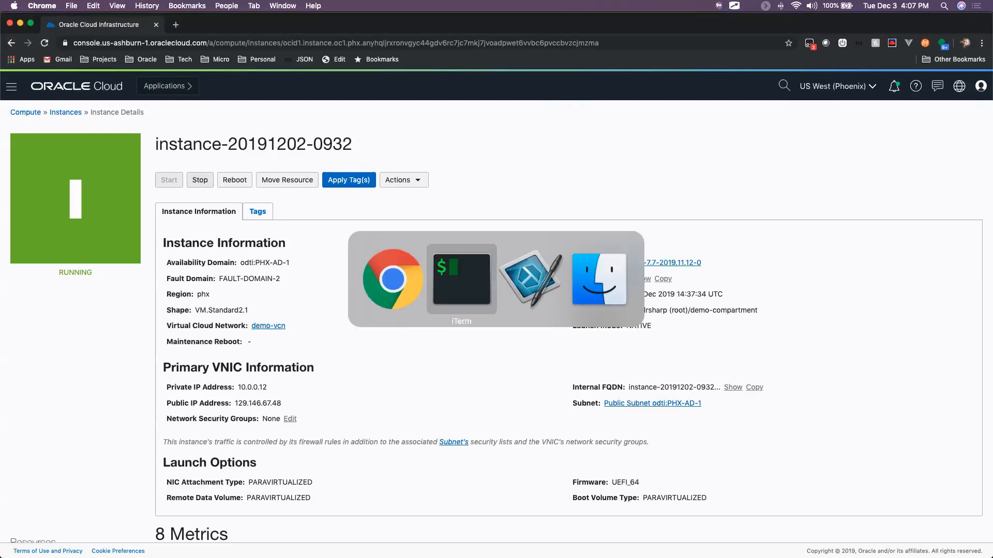
click(461, 278)
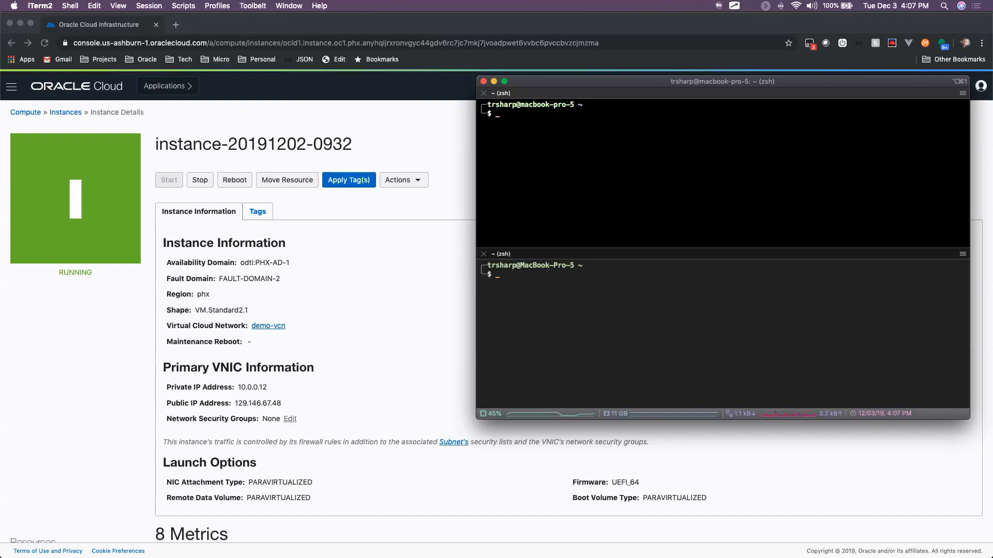
text(ssh opc@129.146.67.48 -i ~/.ssh/id_oci_demo)
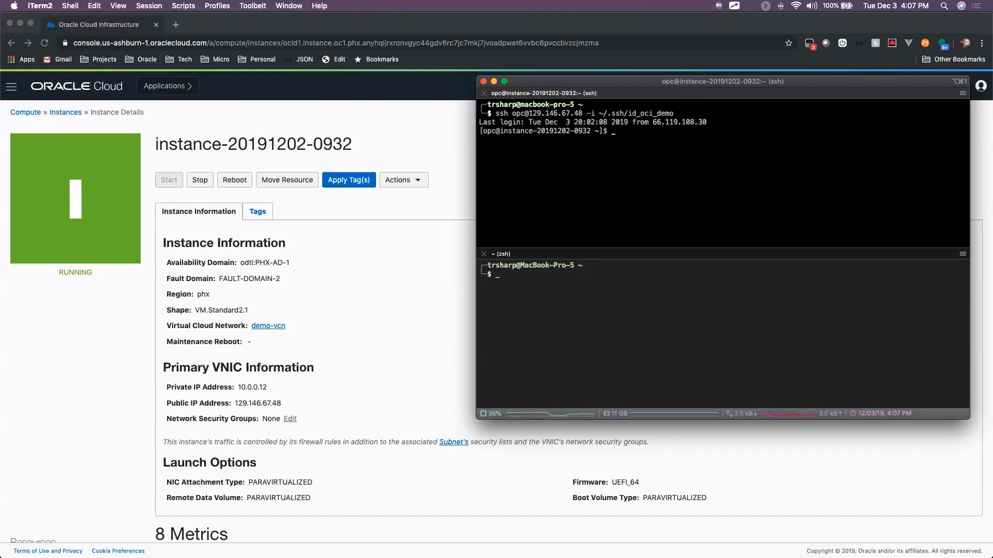
text(java --version)
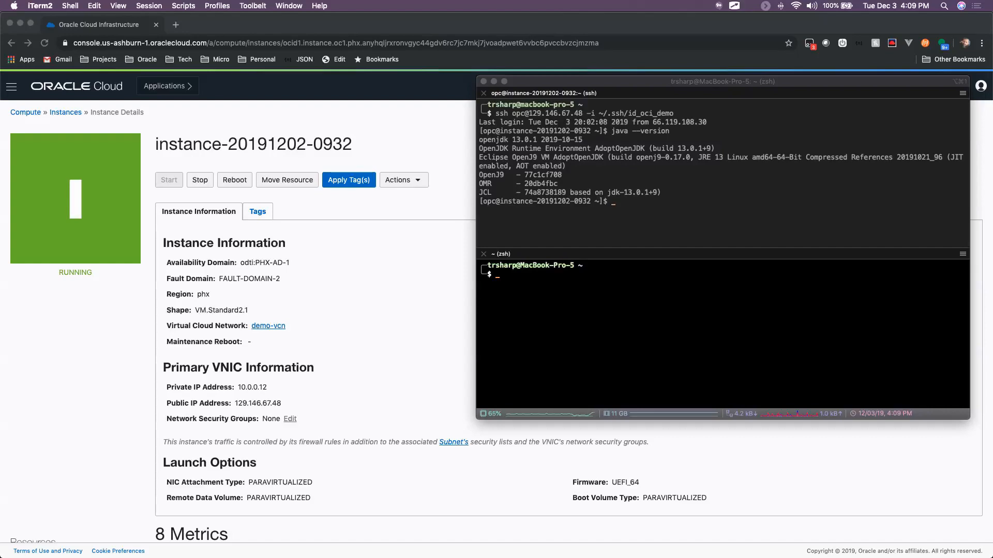
Step: Create a custom image of the instance named custom-image-demo-1 via Actions
click(402, 180)
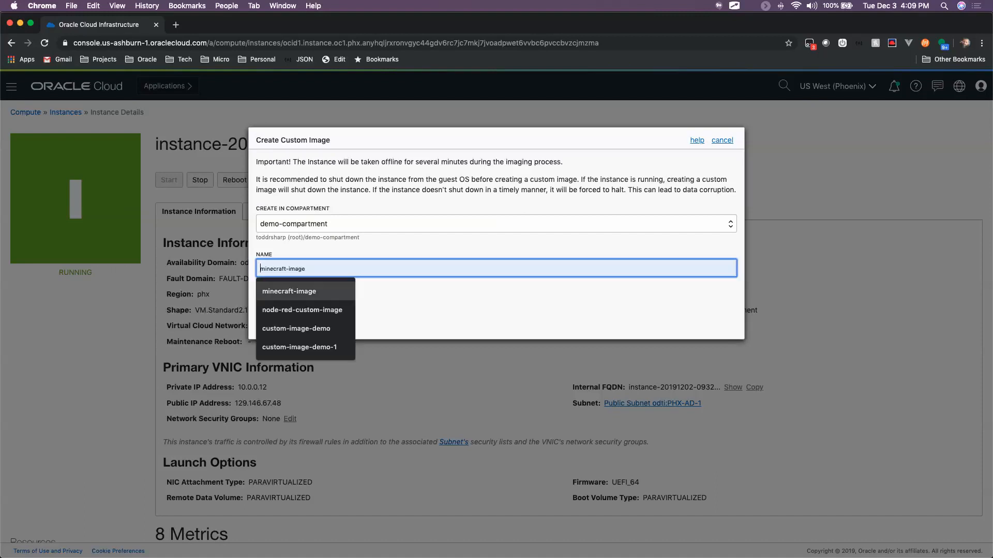
click(298, 348)
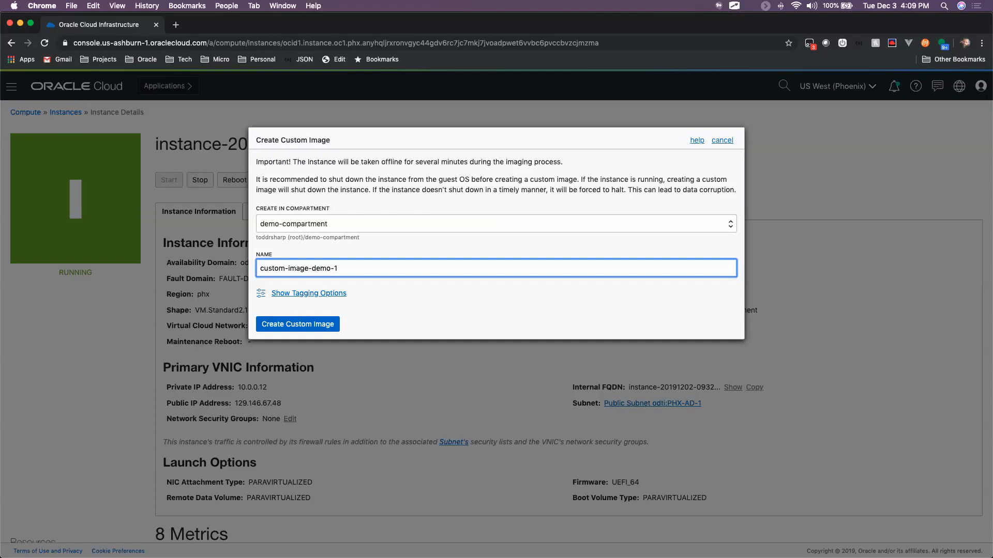
click(297, 324)
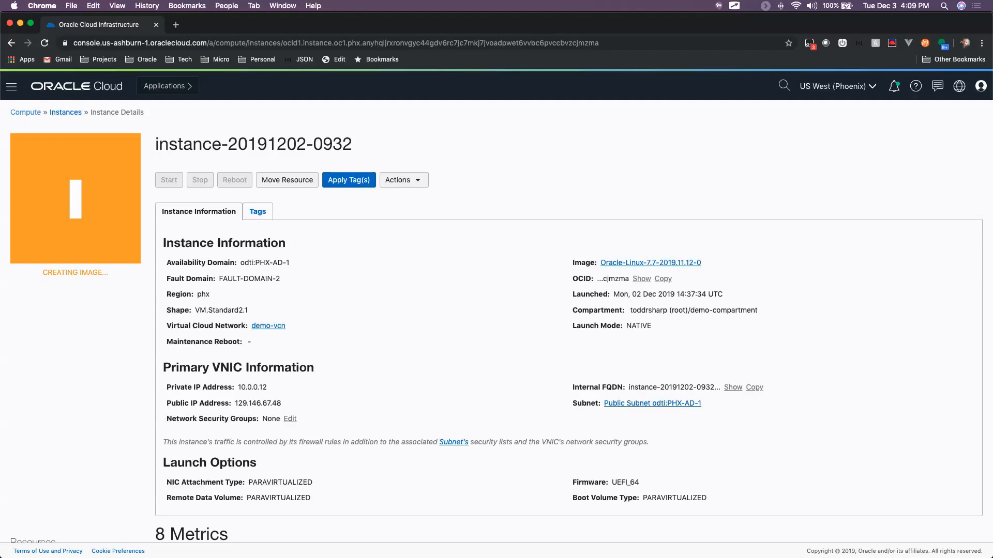
Step: From the Instances list, view Custom Images and the available custom-image-demo-1's details
click(65, 111)
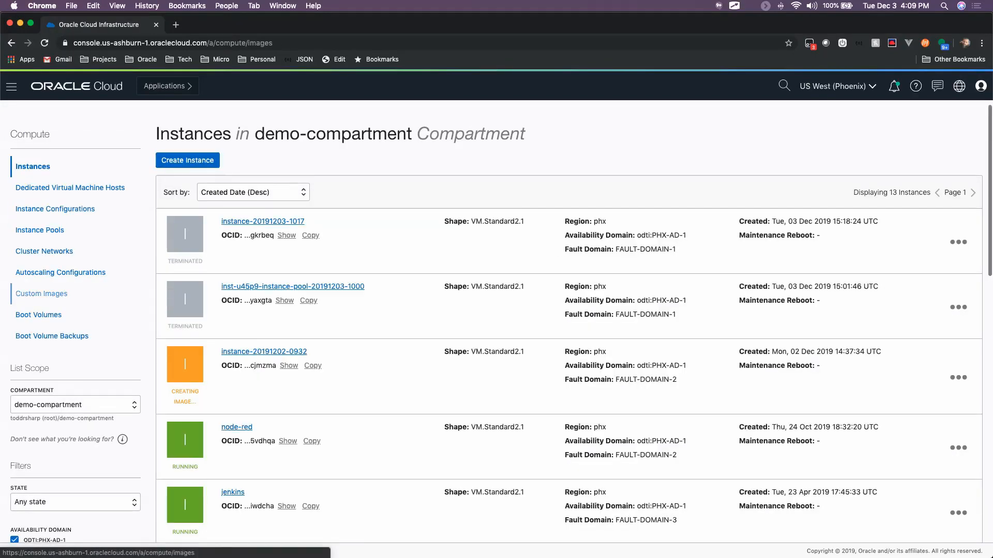
click(42, 292)
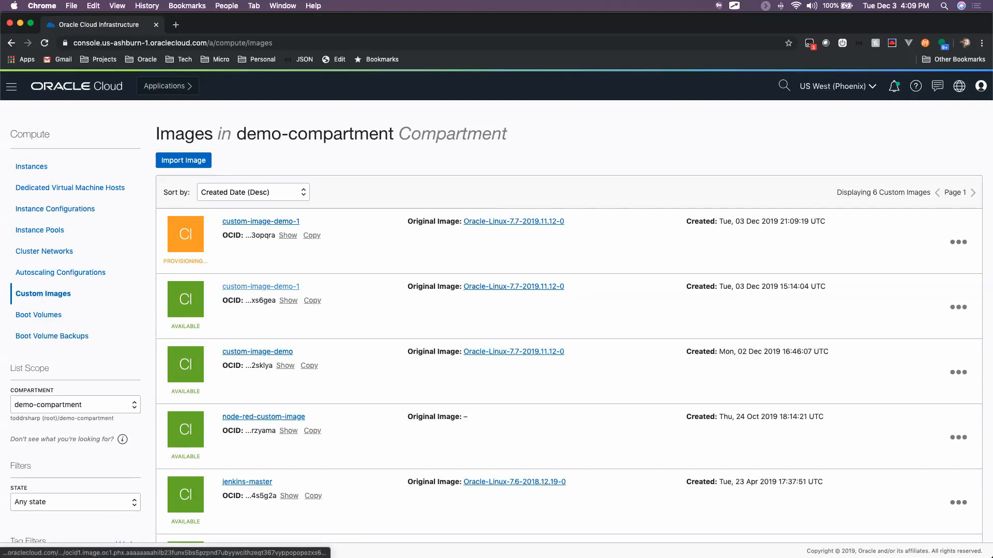
mouse_move(261, 286)
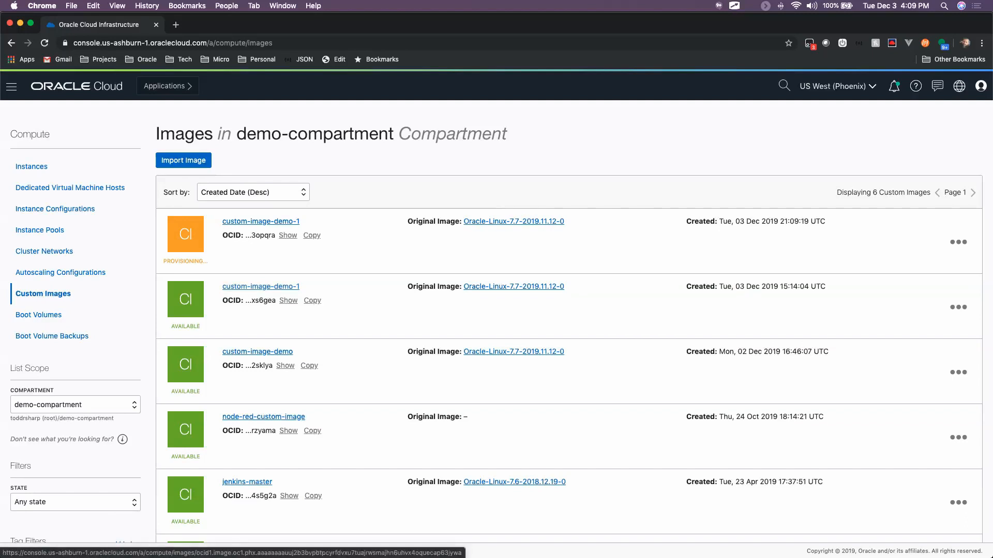
click(260, 286)
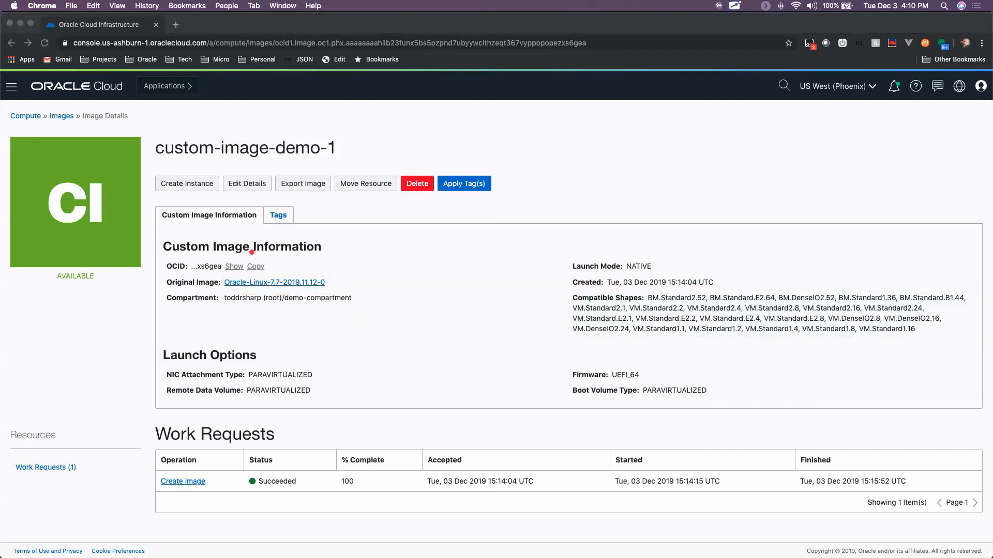
mouse_move(180, 241)
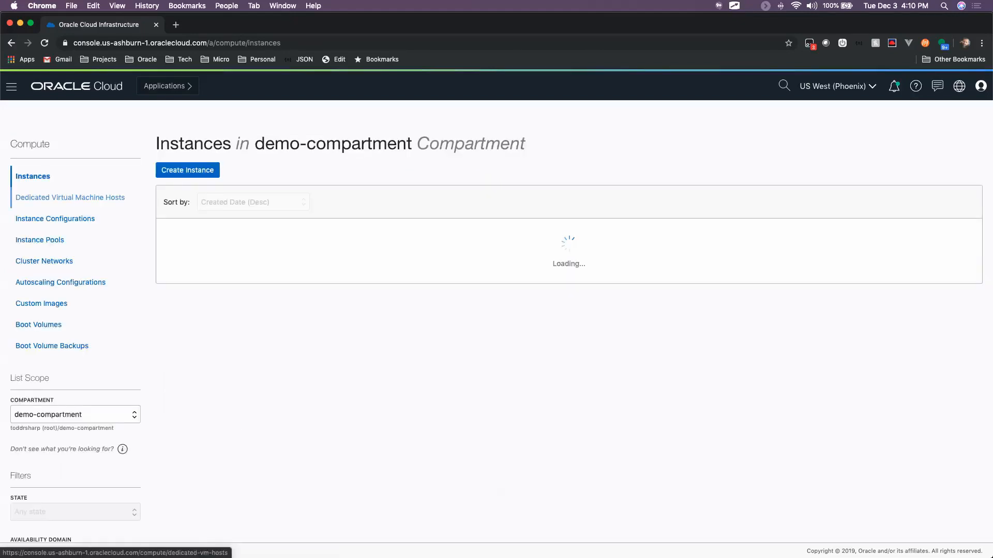
Step: Start a new instance and select custom-image-demo-1 from Custom Images as its image source
click(187, 170)
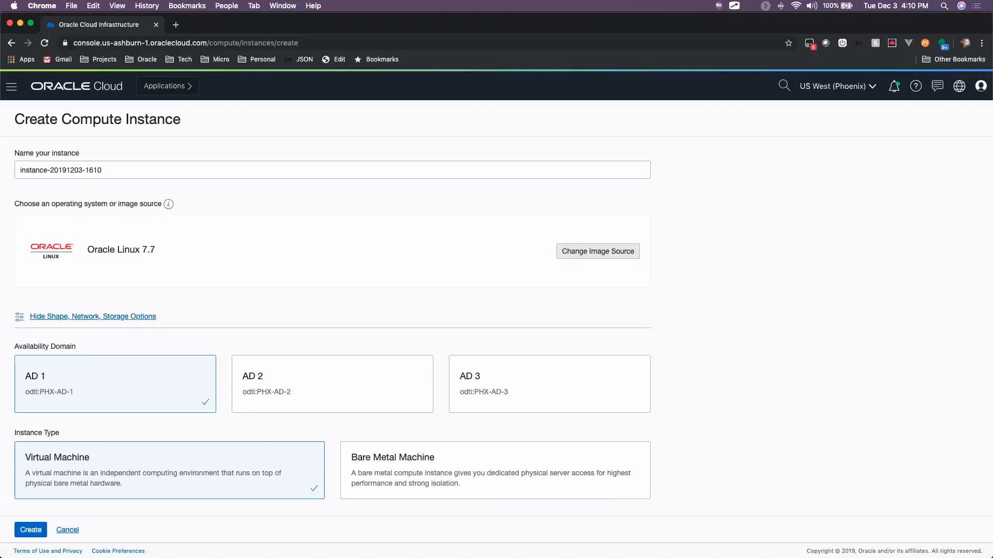
click(596, 251)
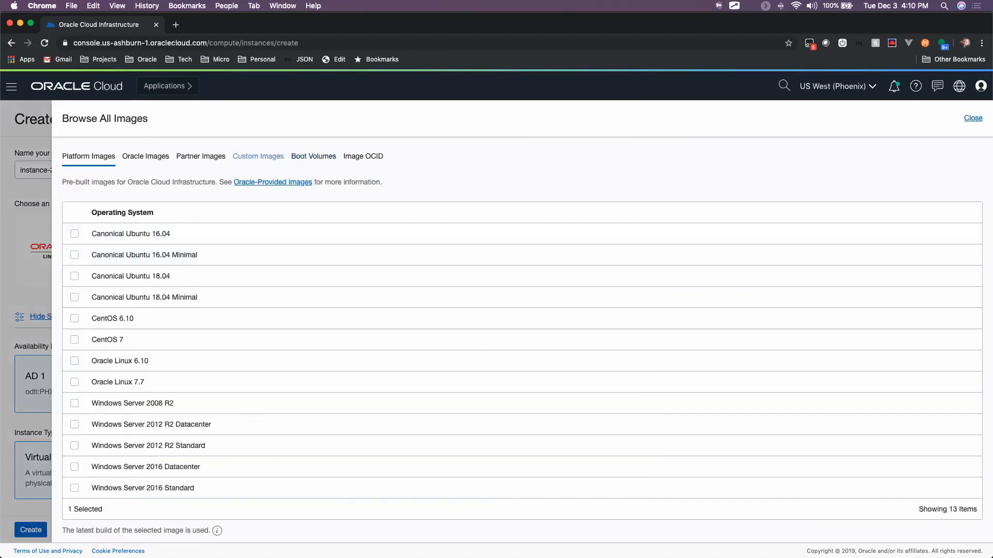
click(258, 156)
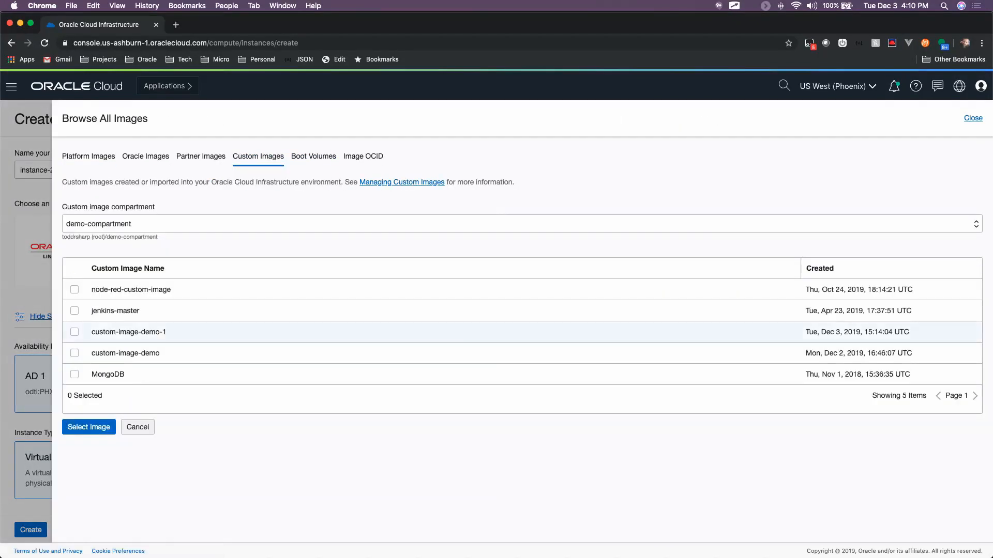
click(74, 332)
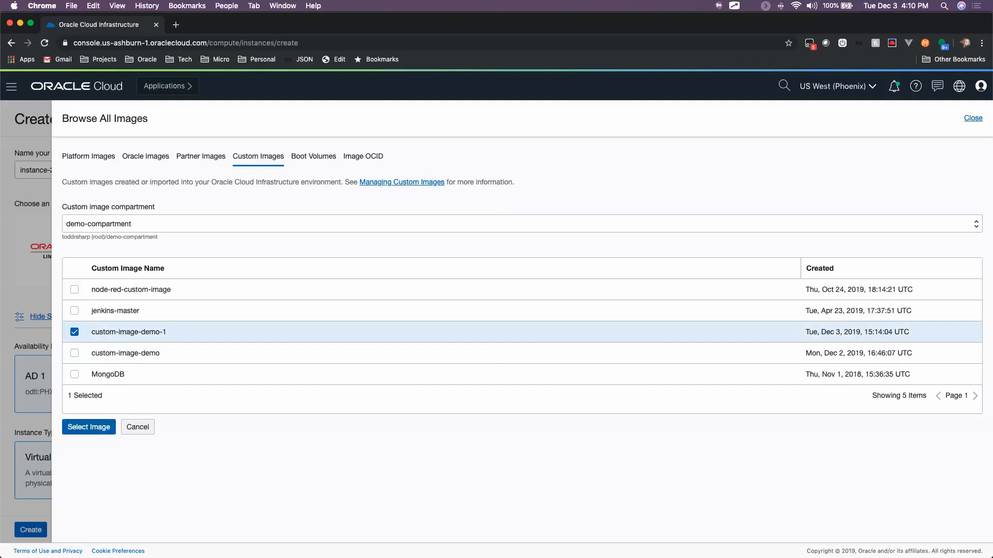
click(88, 427)
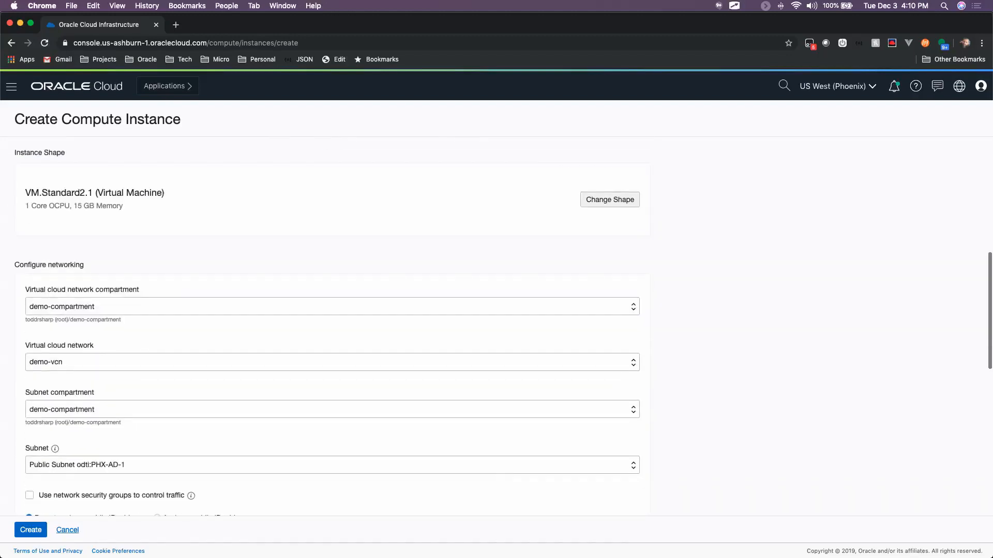
scroll(down, 3)
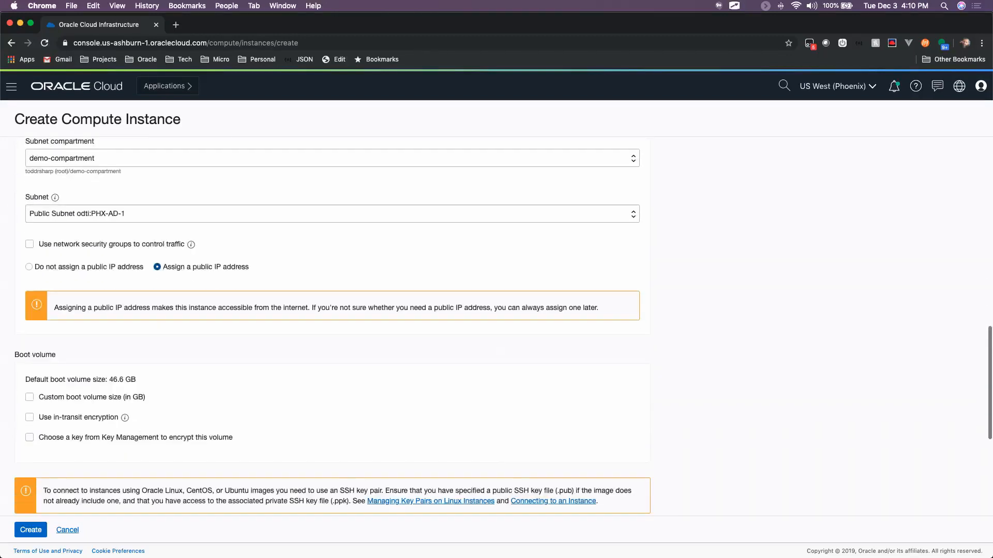
scroll(down, 3)
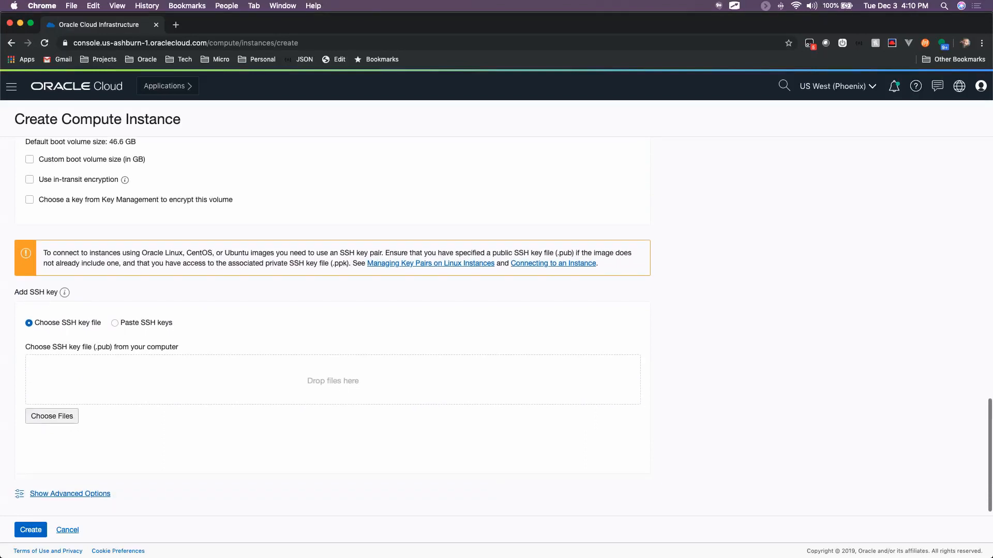
click(52, 416)
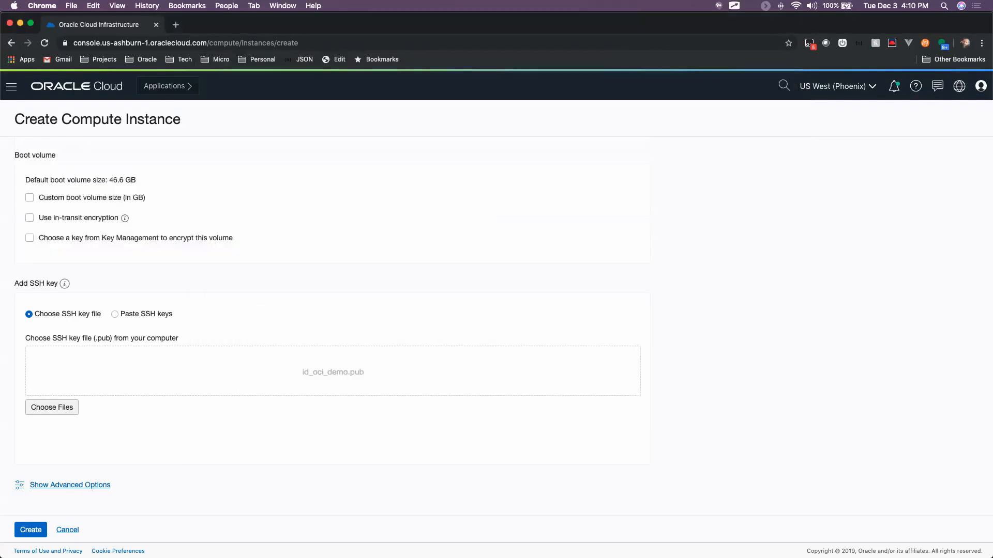
click(30, 529)
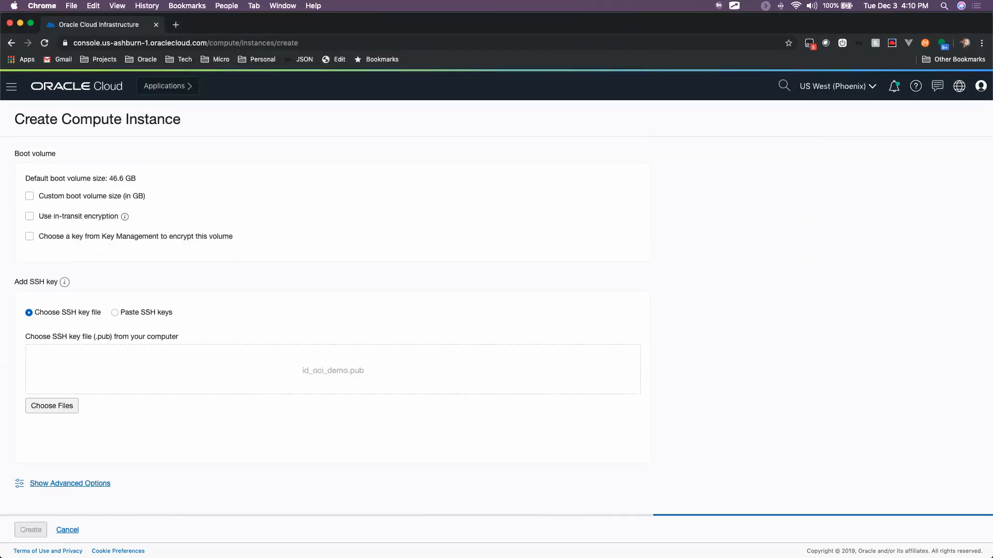
click(30, 529)
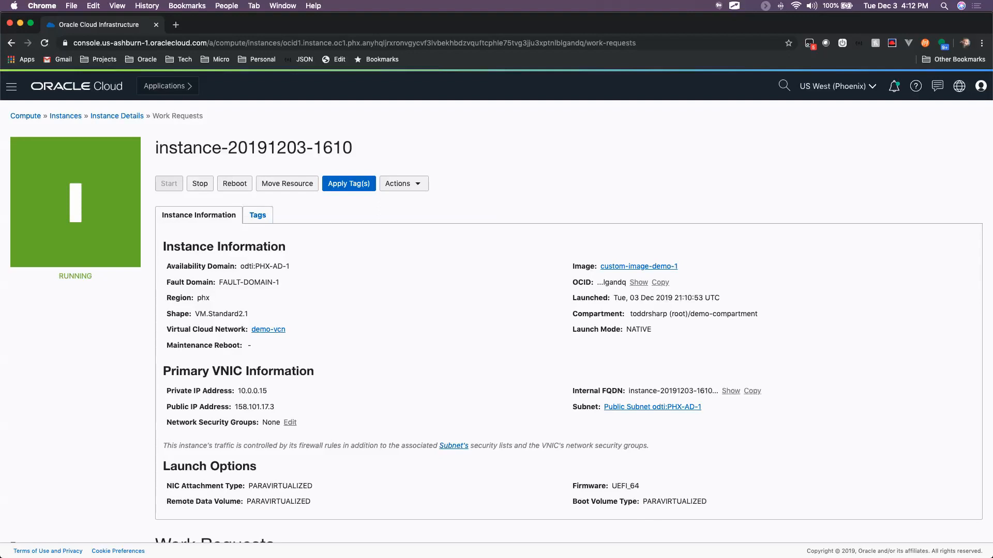
key(cmd+tab)
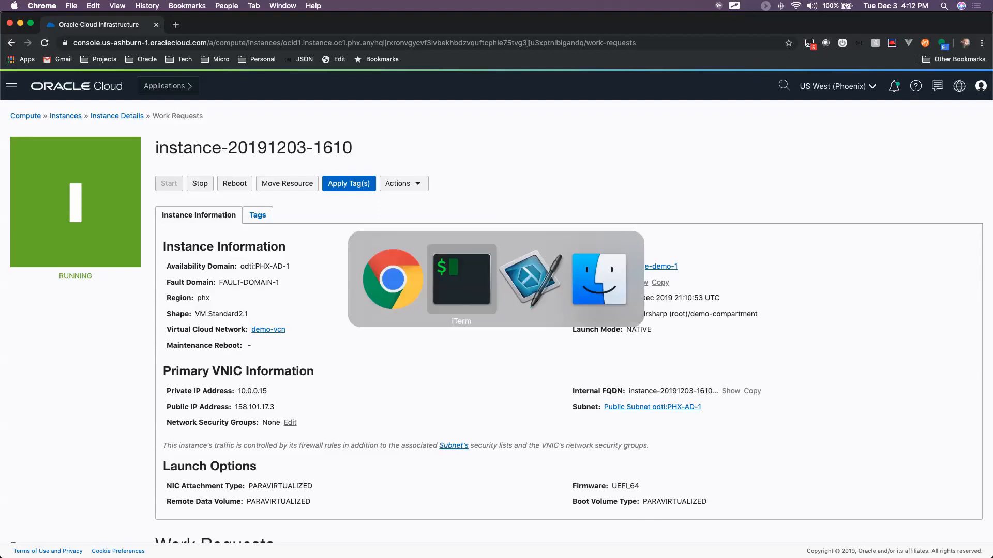
click(461, 278)
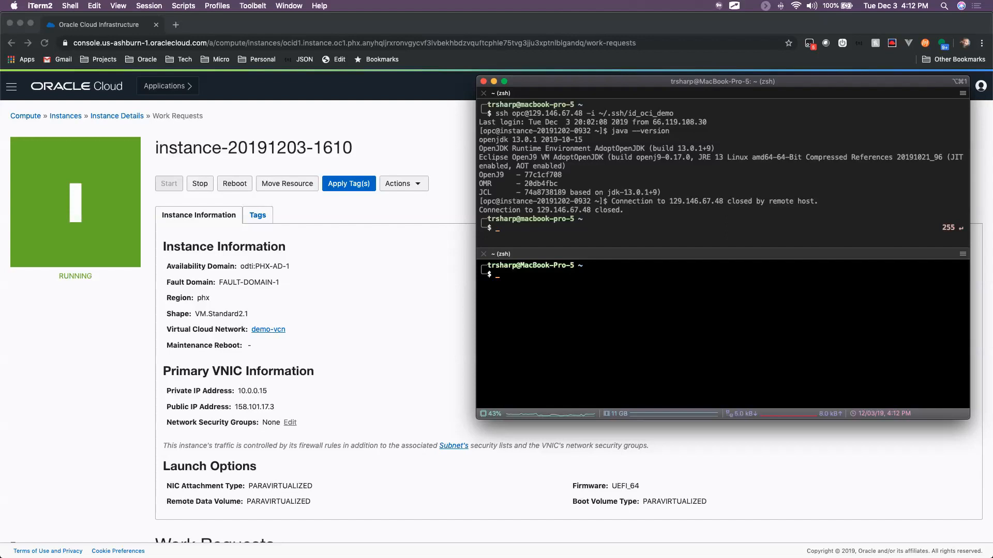
text(ssh opc@129.146.67.48 -i ~/.ssh/id_oci_democlear)
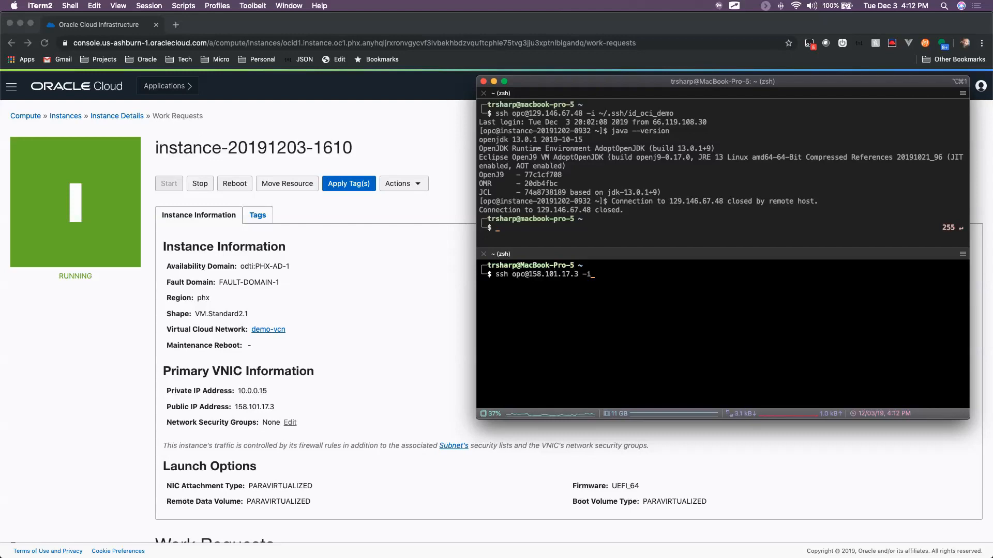
text(~/.ssh)
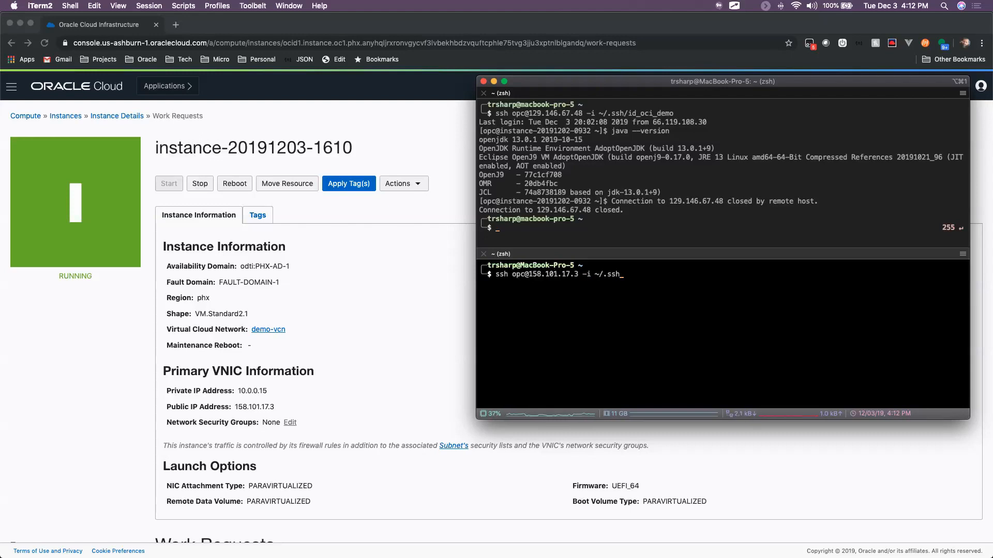
text(id_oc)
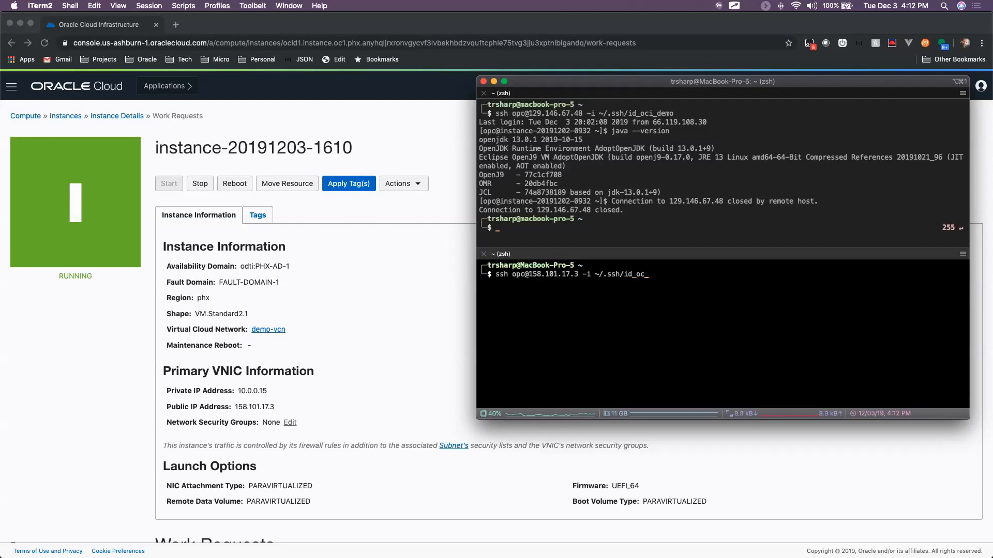
key(Return)
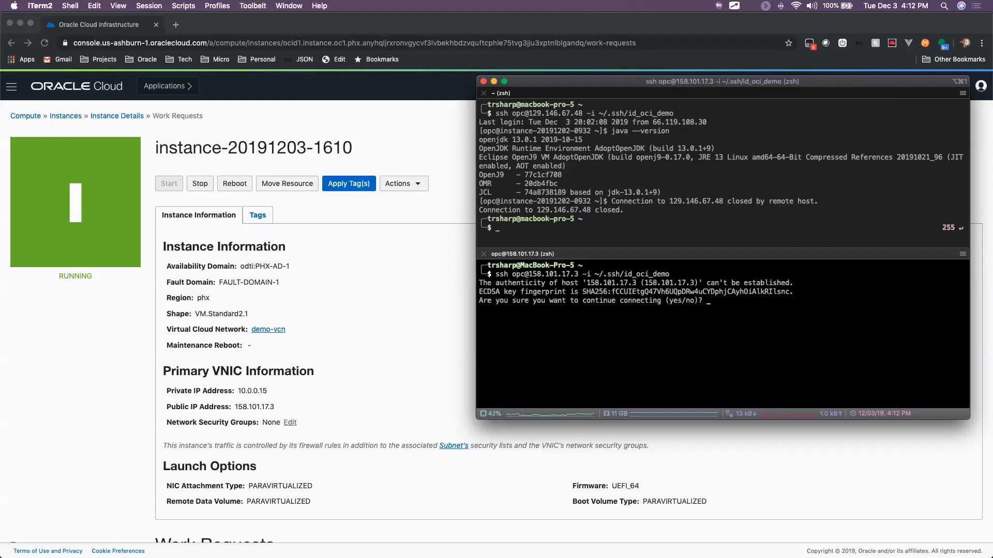
text(yes)
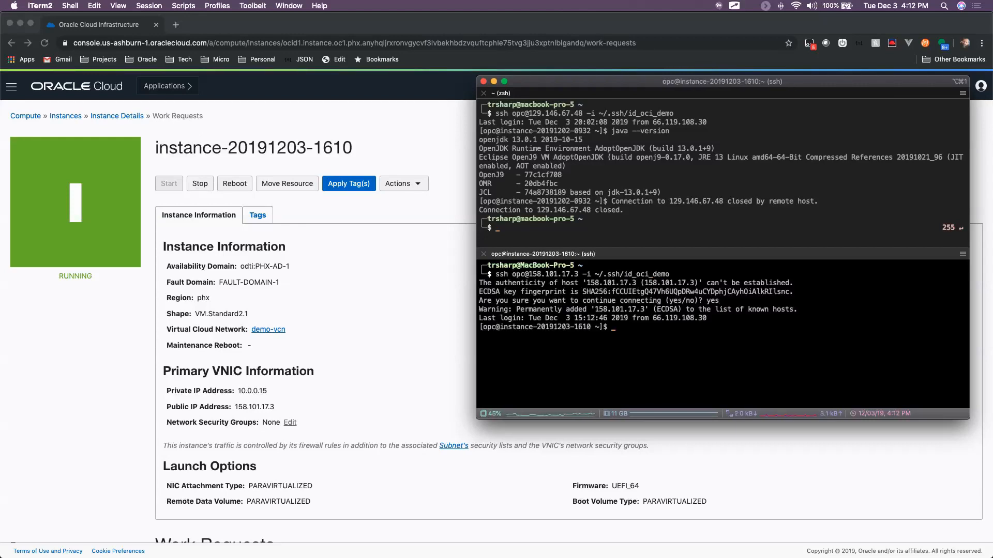
text(java -)
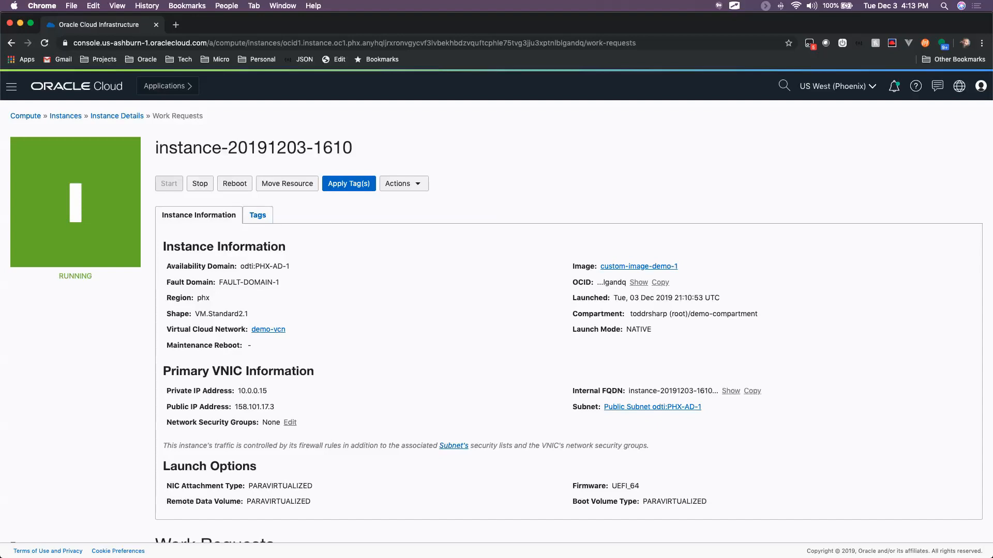
Step: Under Resources, view the instance's boot volume and go to its View Boot Volume Details page
scroll(down, 3)
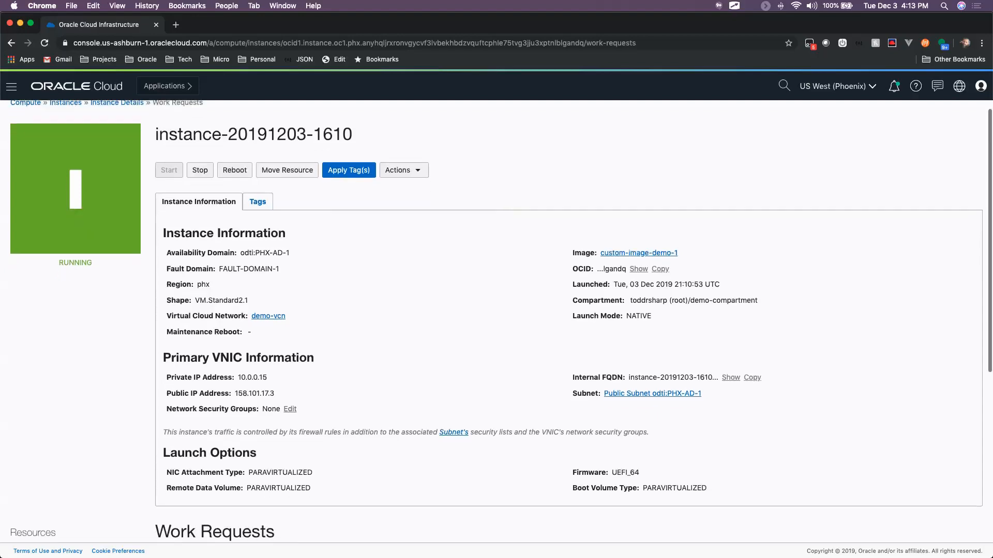
scroll(down, 3)
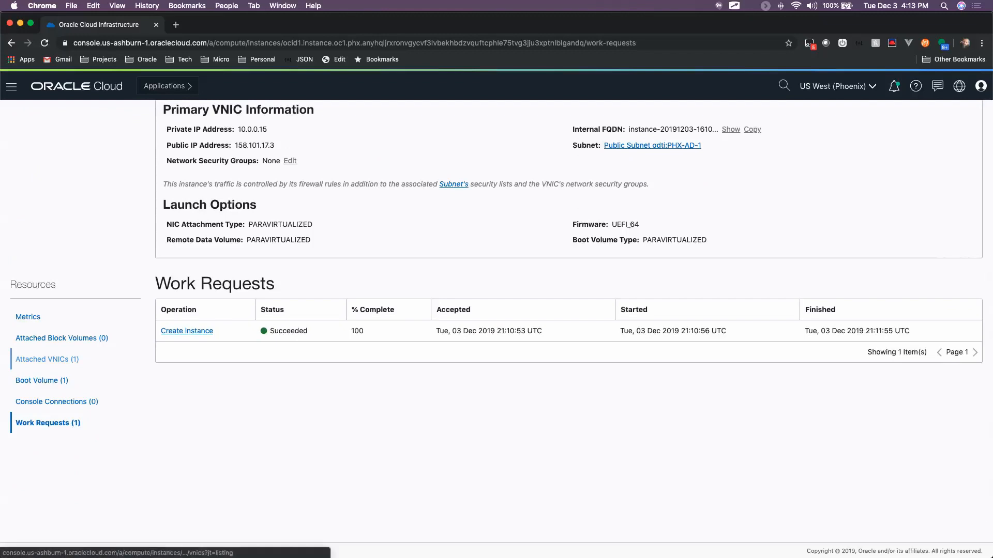
mouse_move(41, 381)
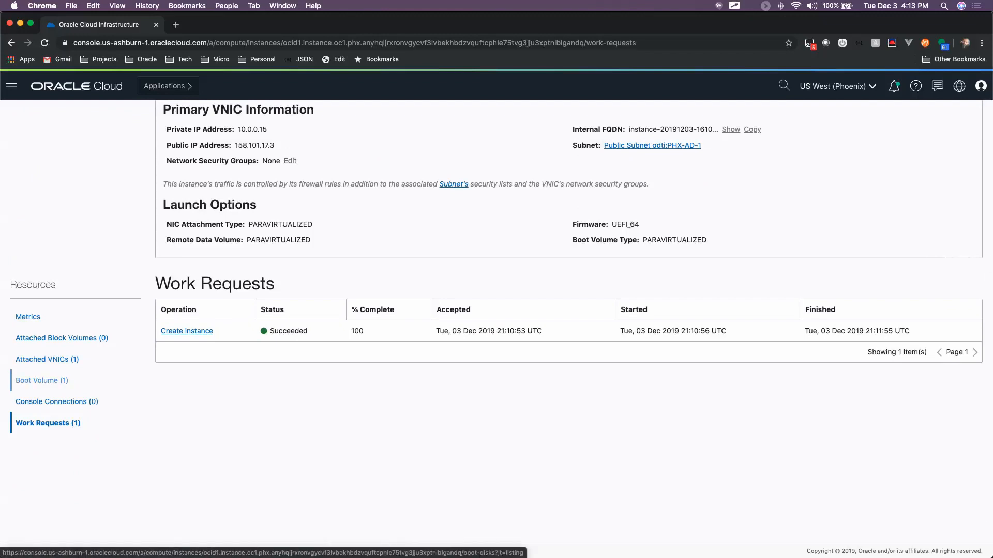
click(41, 380)
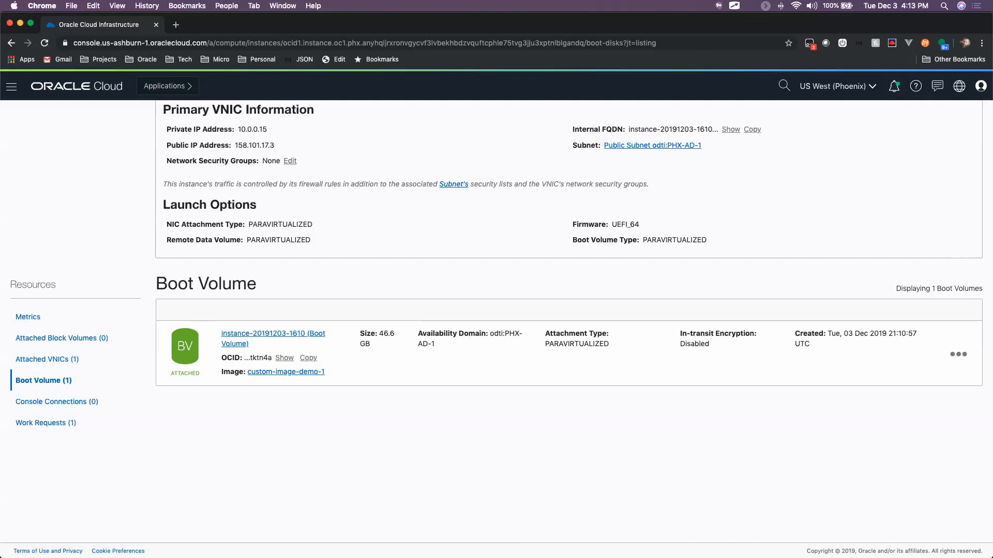
click(957, 354)
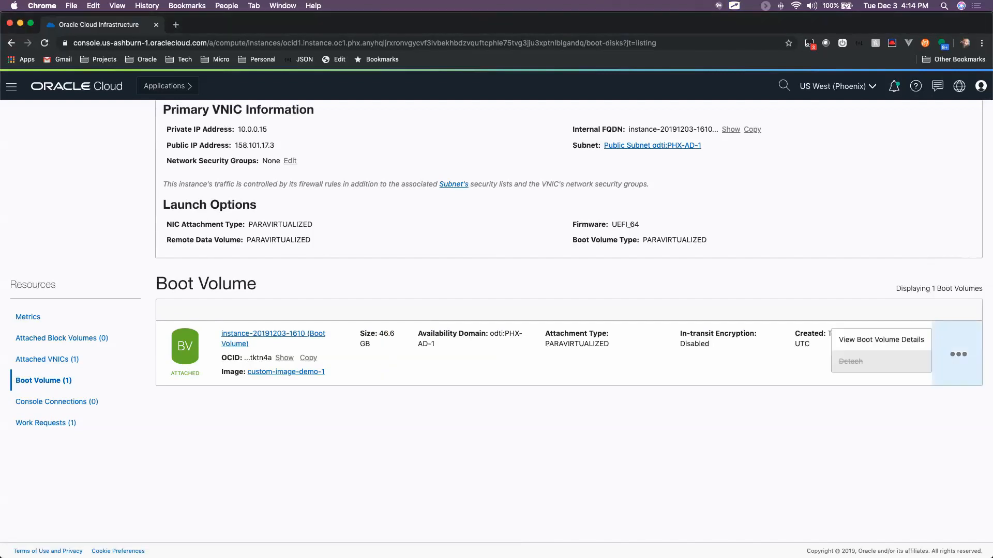
click(880, 339)
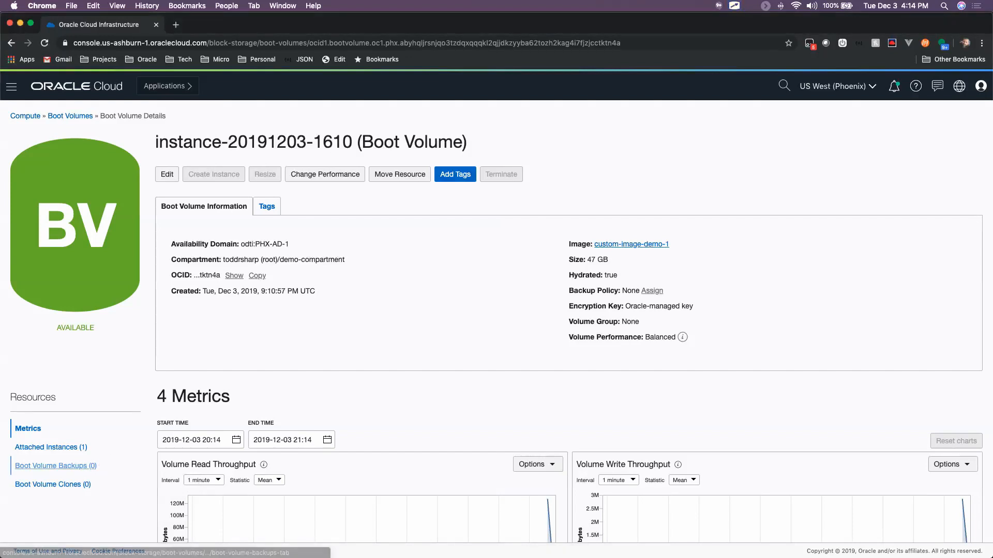
Step: Create a full boot volume backup named boot-volume-backup-demo, then return to the Boot Volumes list
click(51, 465)
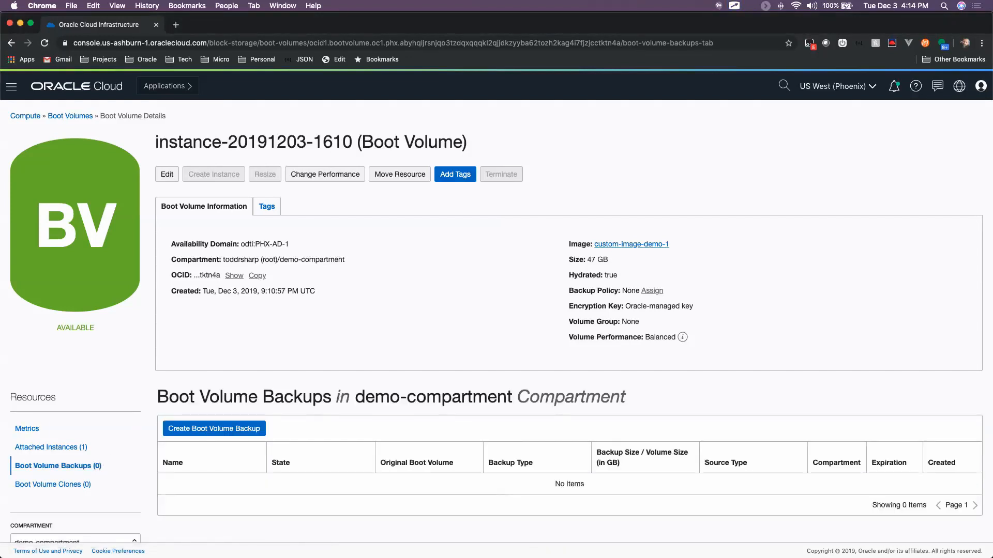
scroll(down, 3)
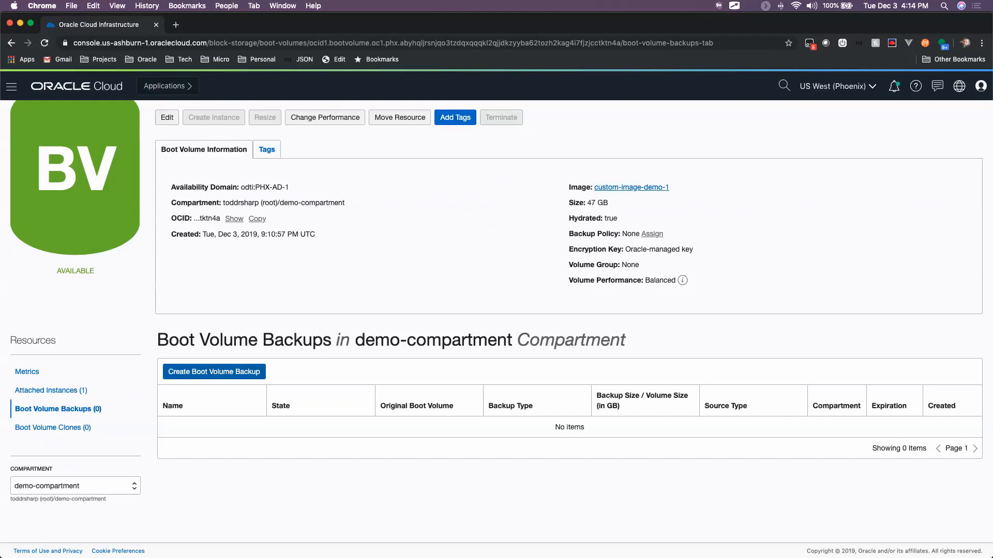
click(213, 371)
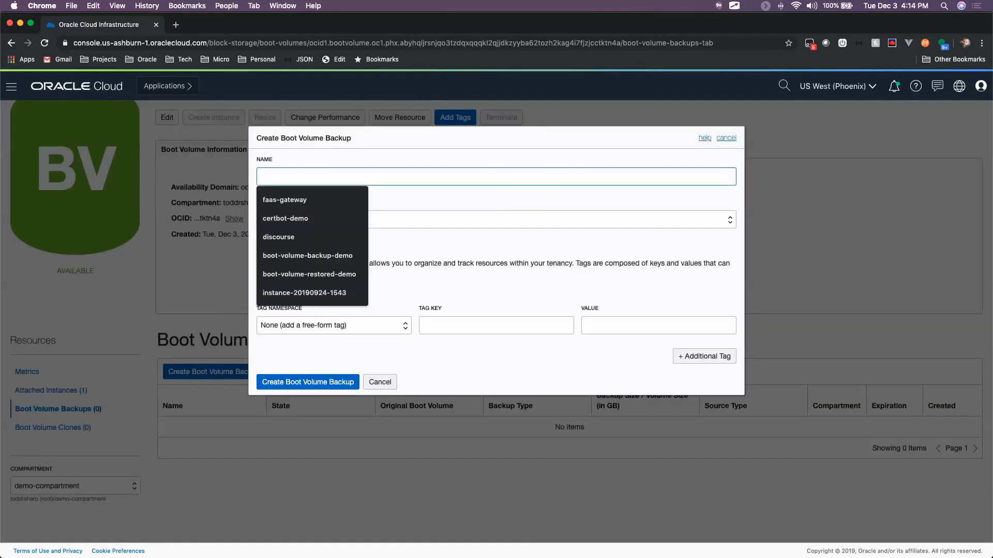
click(307, 256)
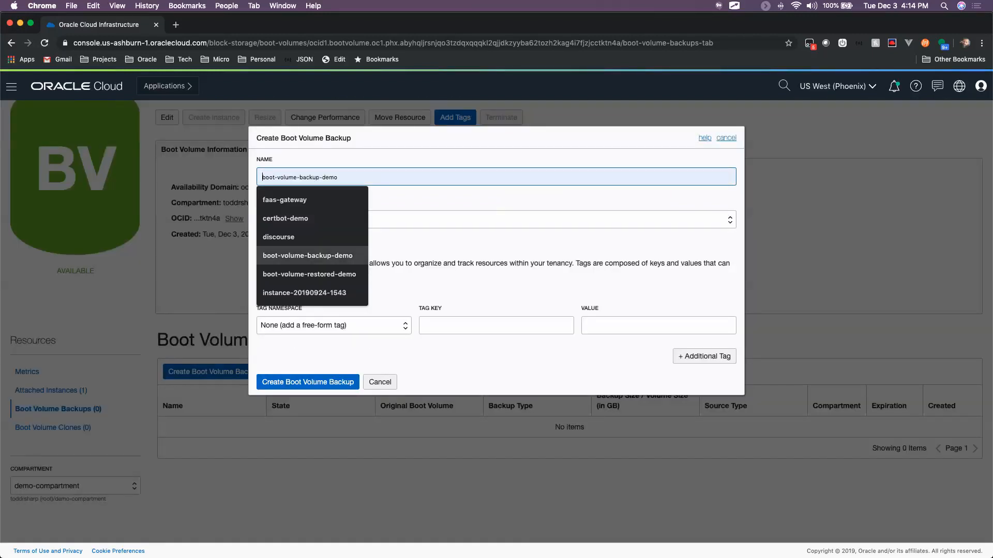
click(308, 255)
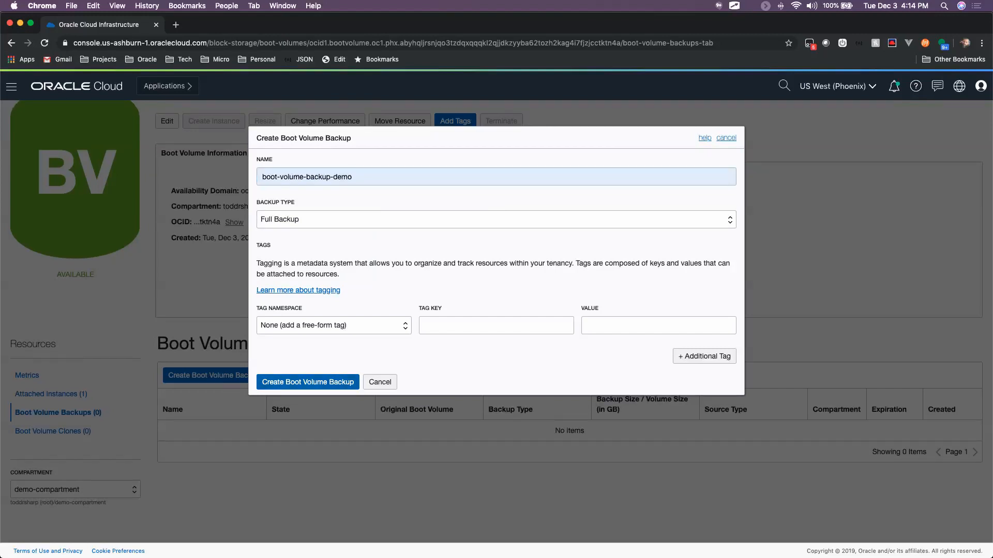
click(379, 381)
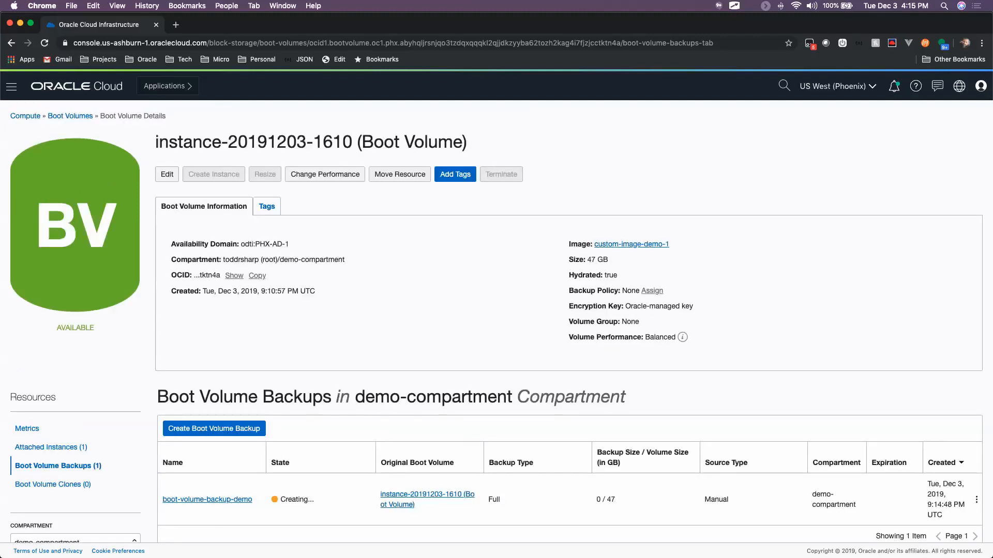
click(69, 115)
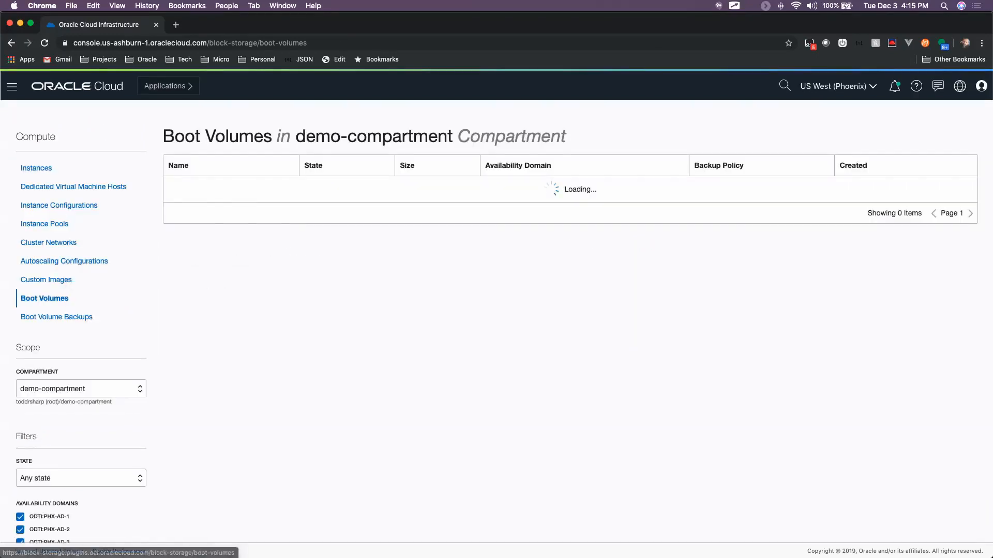
Step: In Boot Volume Backups, view the older available boot-volume-backup-demo's details
click(56, 316)
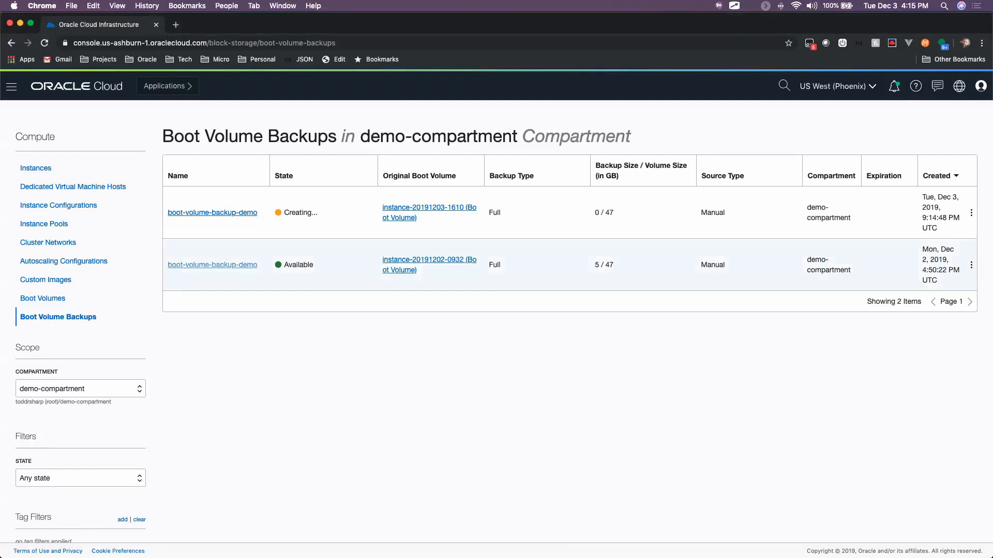
click(212, 265)
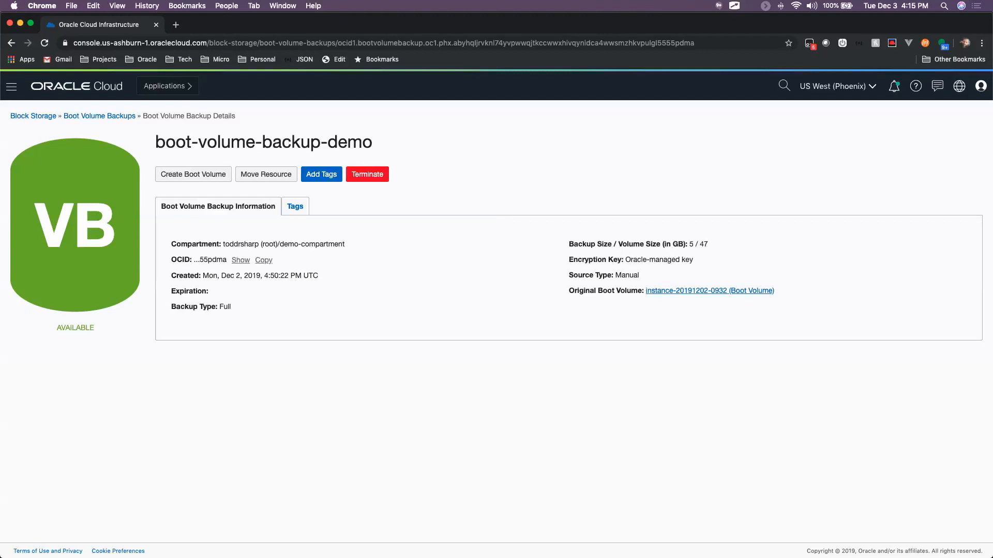
Step: Create a new boot volume named boot-volume-restored-demo from this backup
click(194, 173)
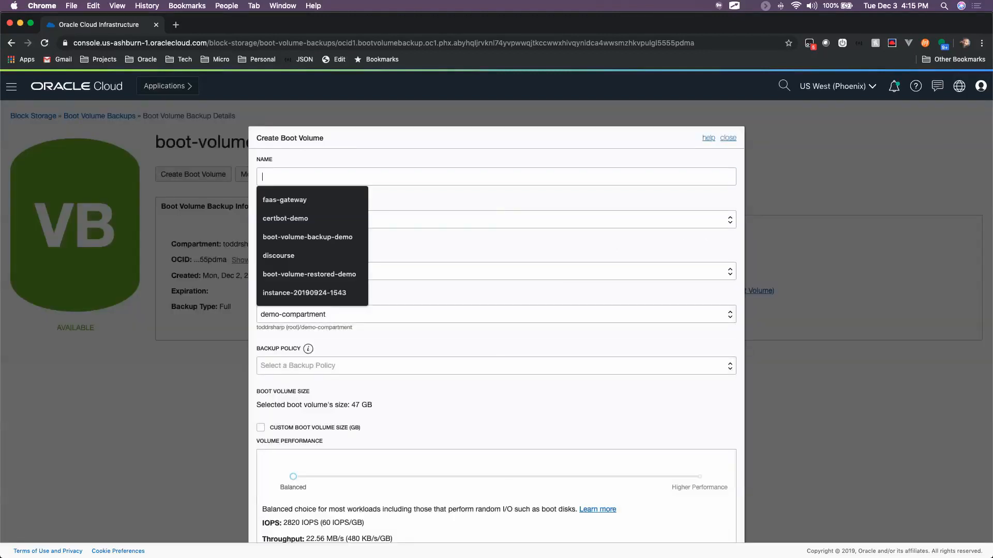
click(310, 274)
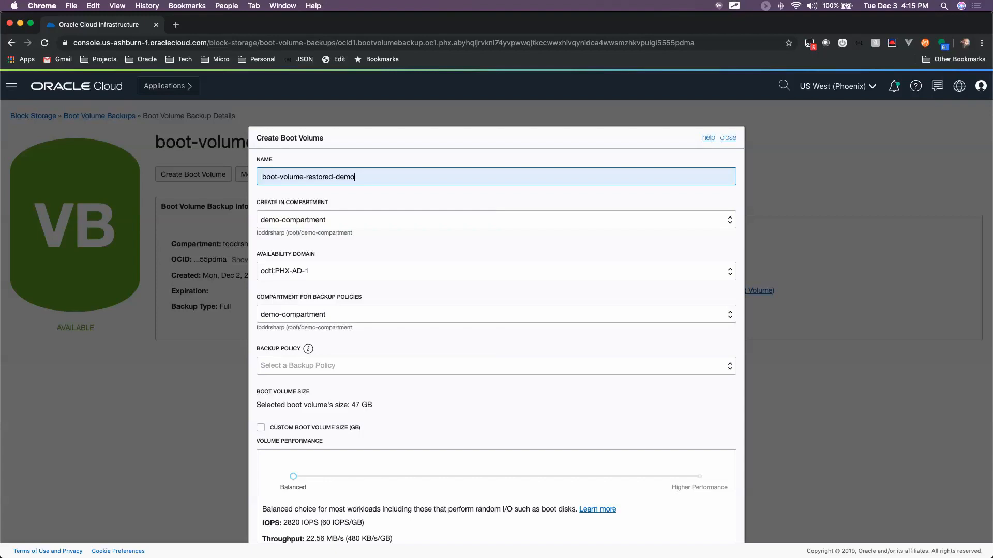
scroll(down, 3)
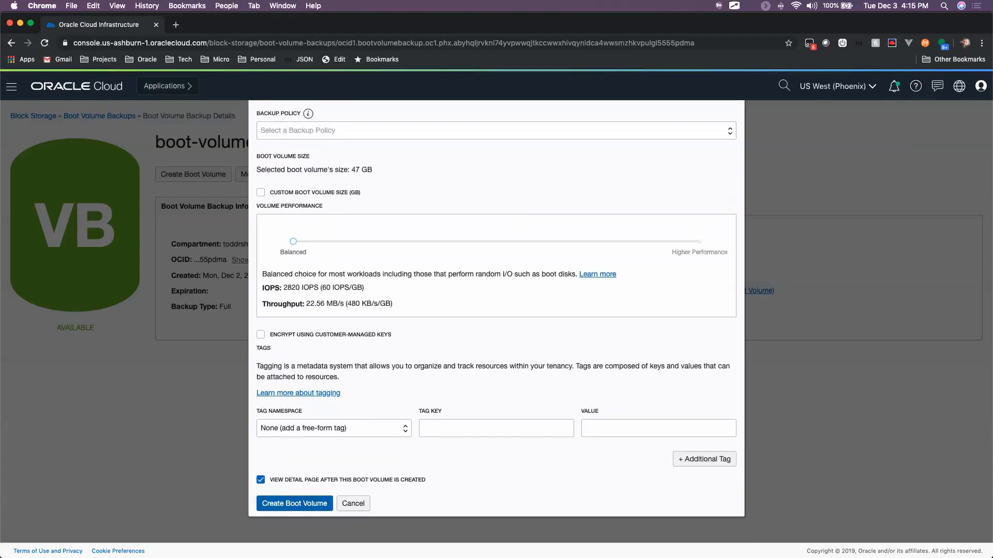
click(294, 503)
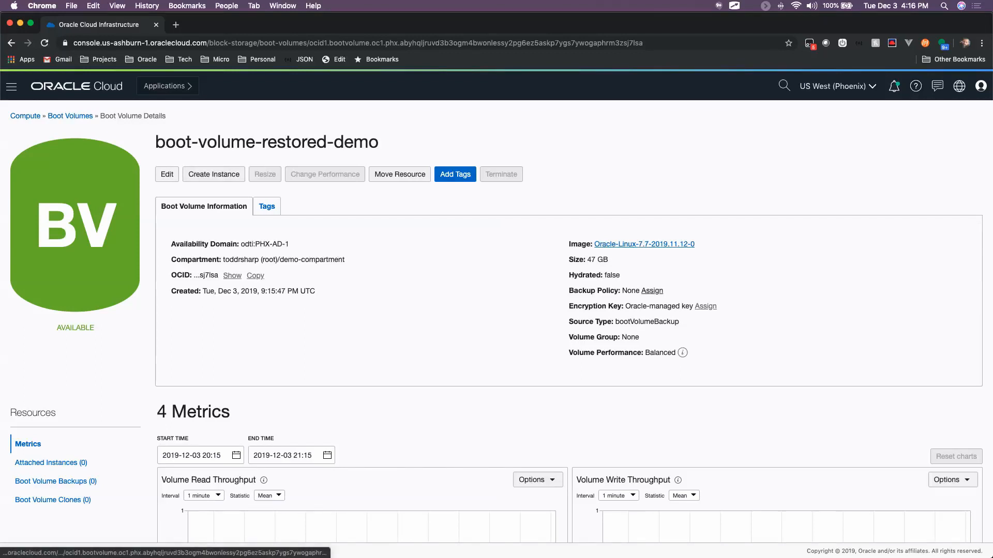
Step: Begin assigning a backup policy to boot-volume-restored-demo, consulting the policy-based backups documentation alongside
click(663, 290)
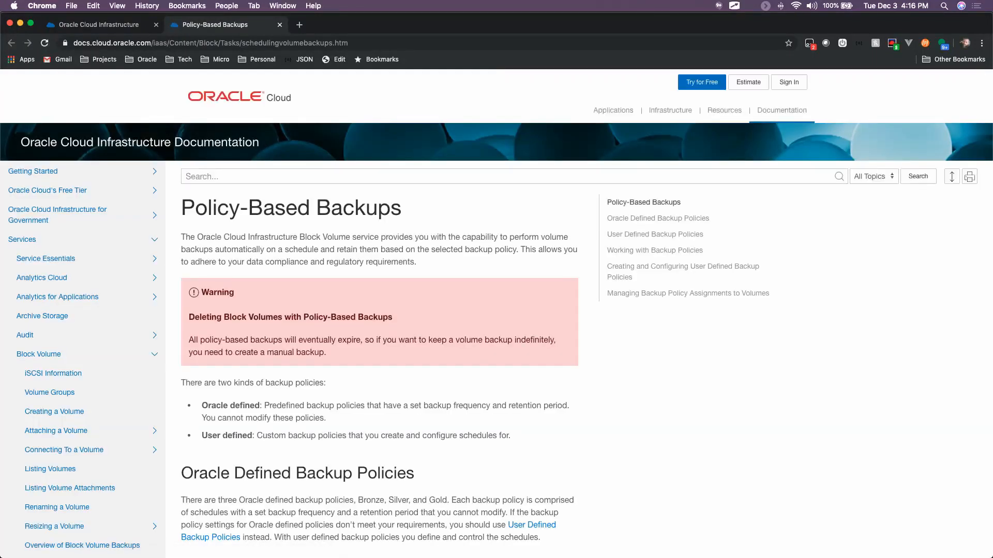
click(95, 23)
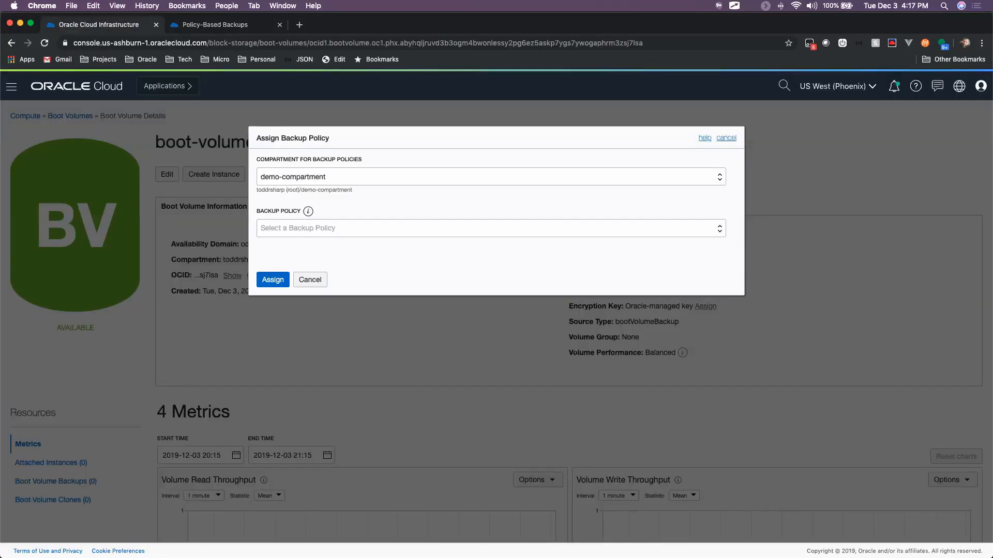